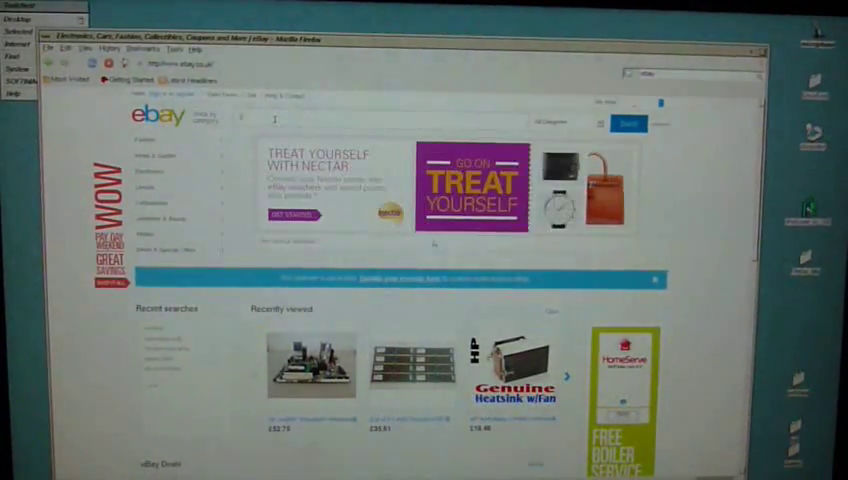
# - Search eBay for 'octane sgi' to list matching SGI hardware listings
pyautogui.write('octane')
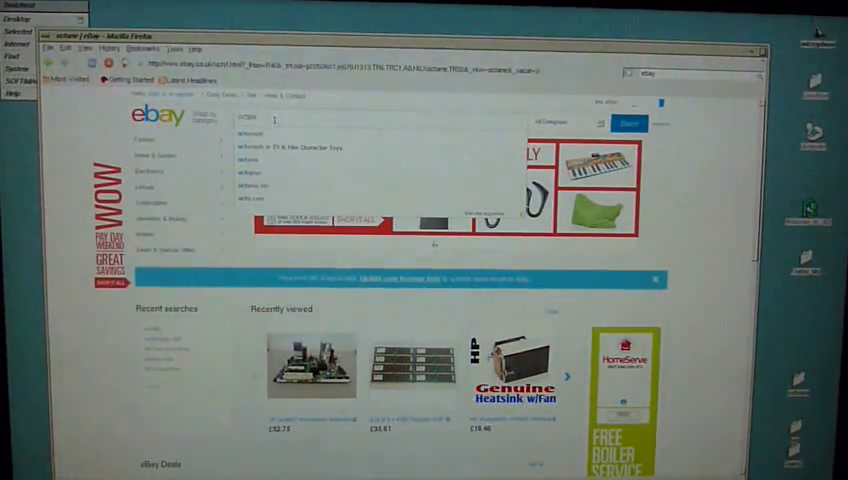
pyautogui.click(629, 123)
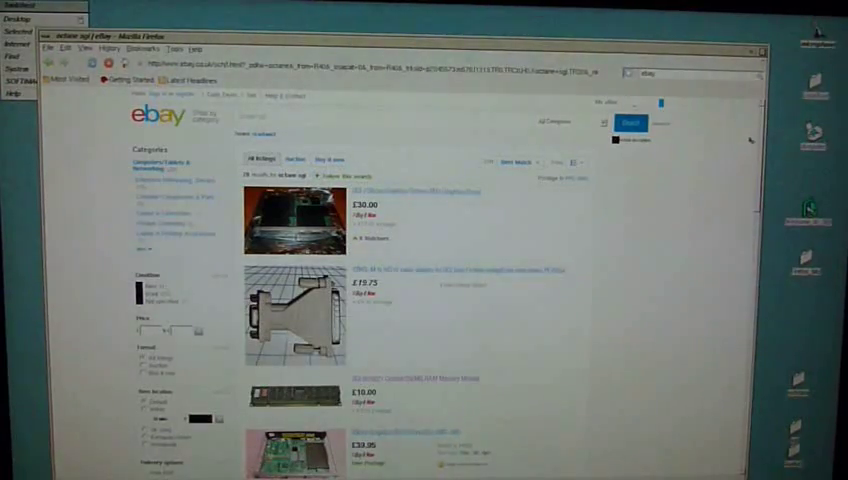
pyautogui.scroll(-3)
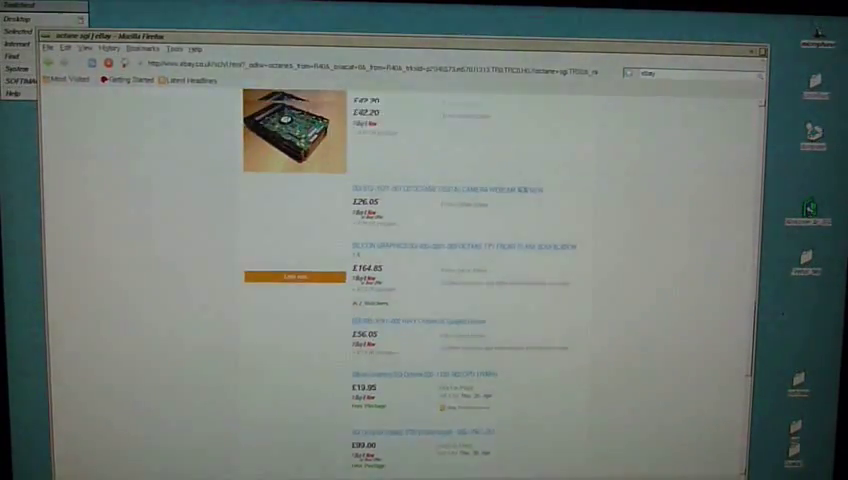
pyautogui.scroll(-3)
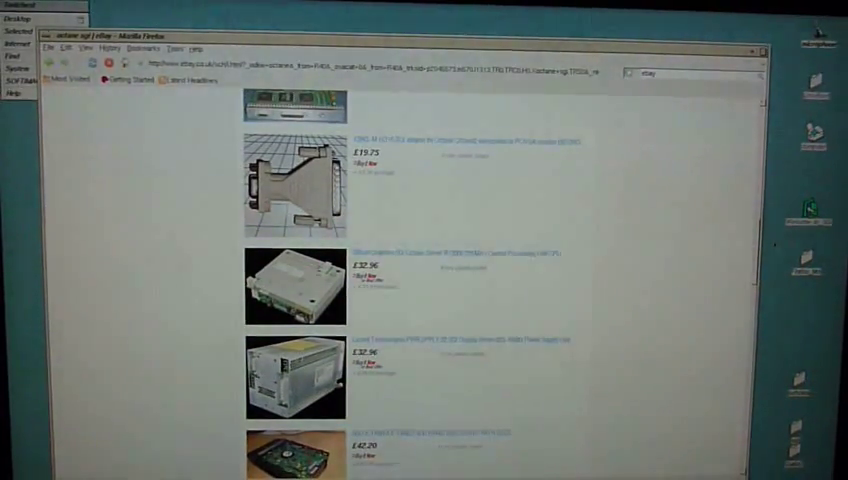
pyautogui.scroll(-3)
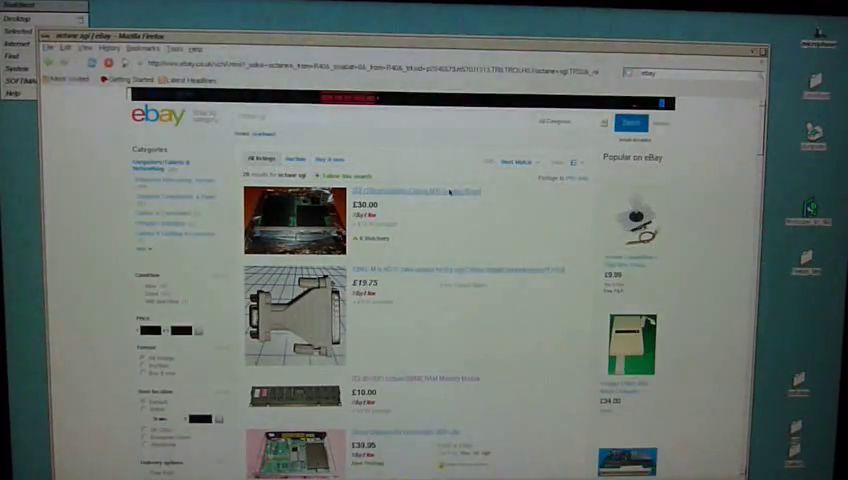
# - Open the SGI Octane MXI Graphics Board listing from the eBay results
pyautogui.click(420, 192)
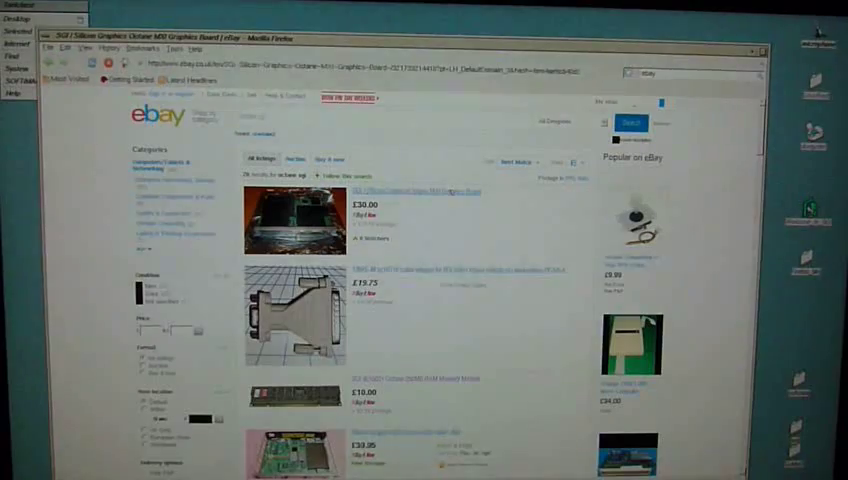
pyautogui.click(398, 192)
pyautogui.write('mail uk')
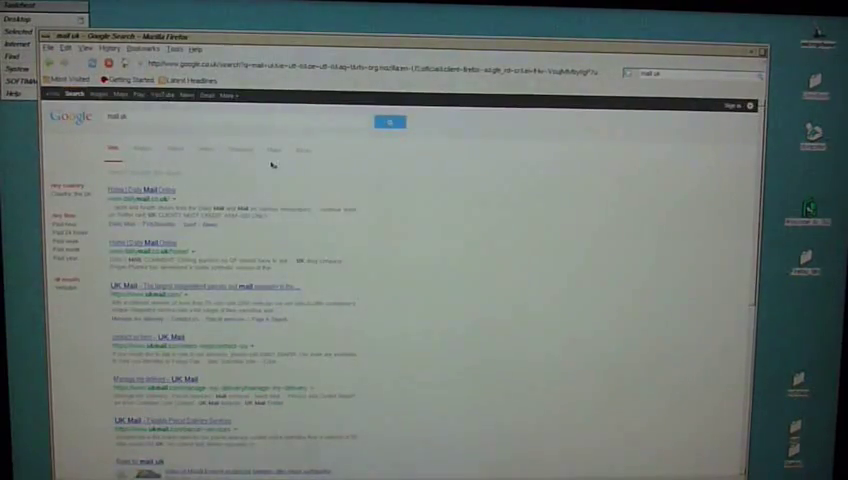
# - Open the 'Home | Daily Mail Online' result from the 'mail uk' search
pyautogui.click(139, 190)
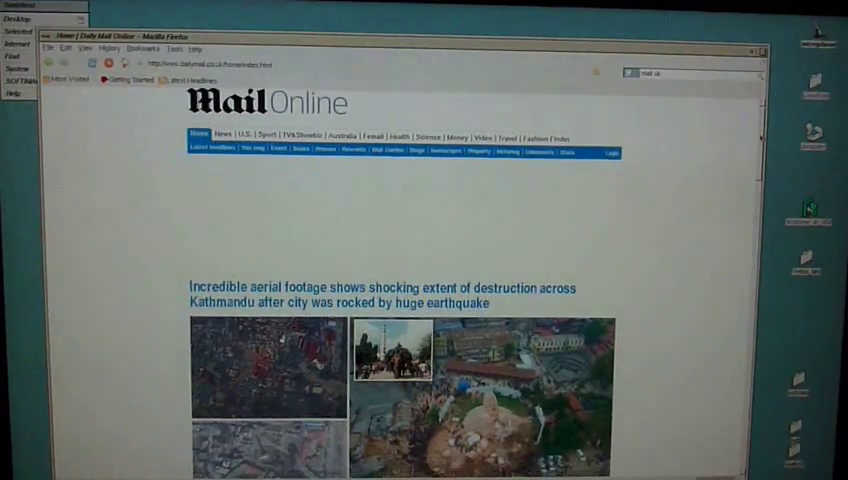
pyautogui.scroll(-3)
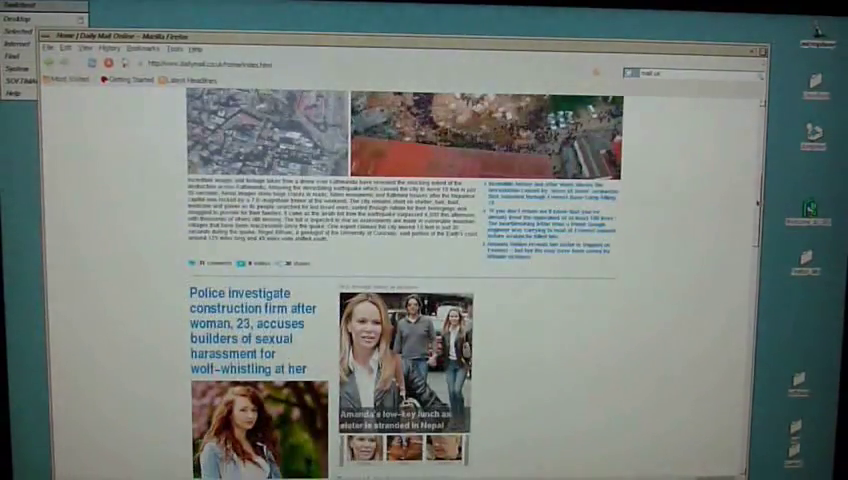
pyautogui.scroll(-3)
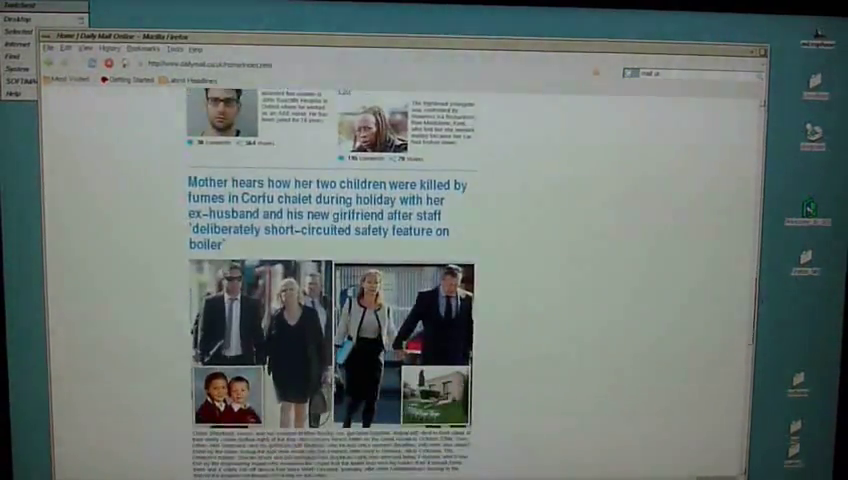
pyautogui.scroll(-3)
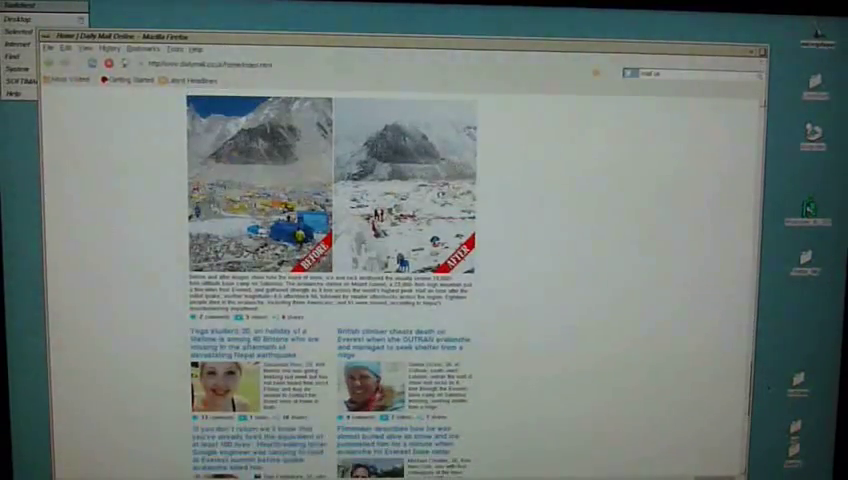
pyautogui.scroll(3)
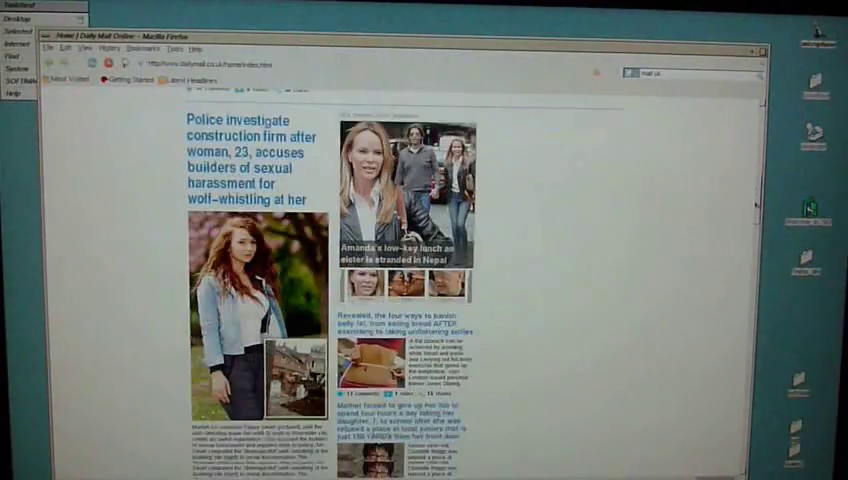
pyautogui.scroll(-3)
pyautogui.write('nekochan')
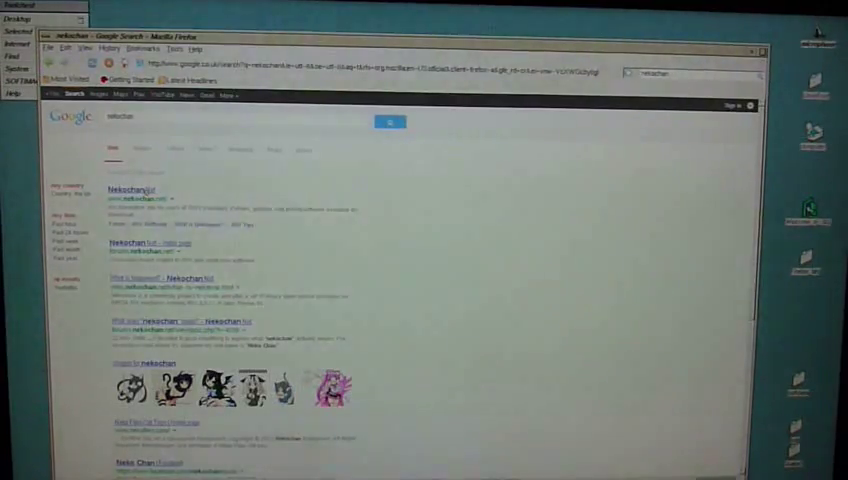
# - Open the first Nekochan.net result from the 'nekochan' search
pyautogui.click(132, 189)
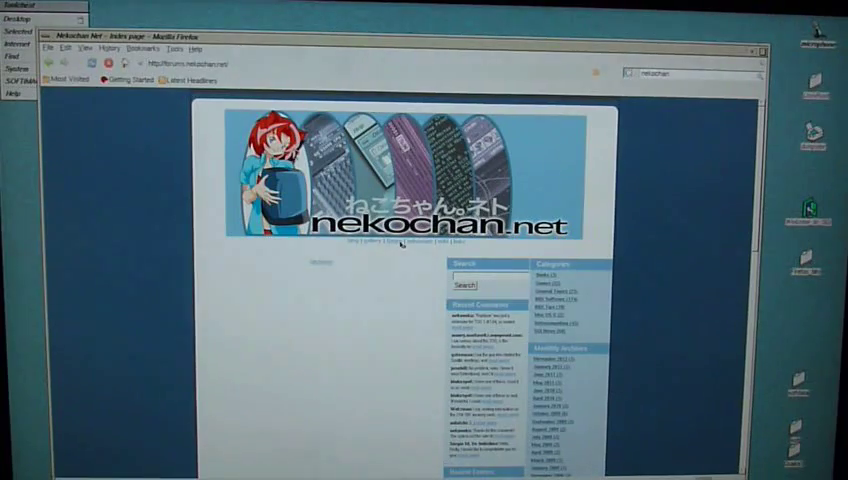
# - Scroll down through the nekochan forum board list and back up
pyautogui.scroll(-3)
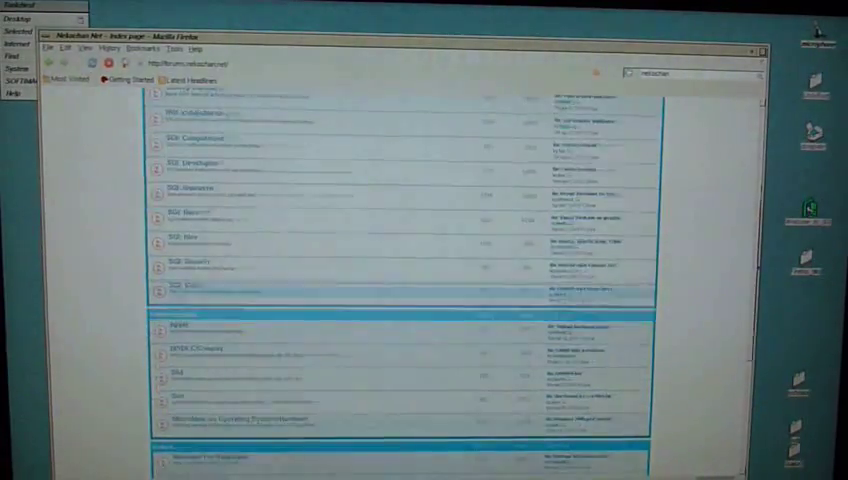
pyautogui.scroll(3)
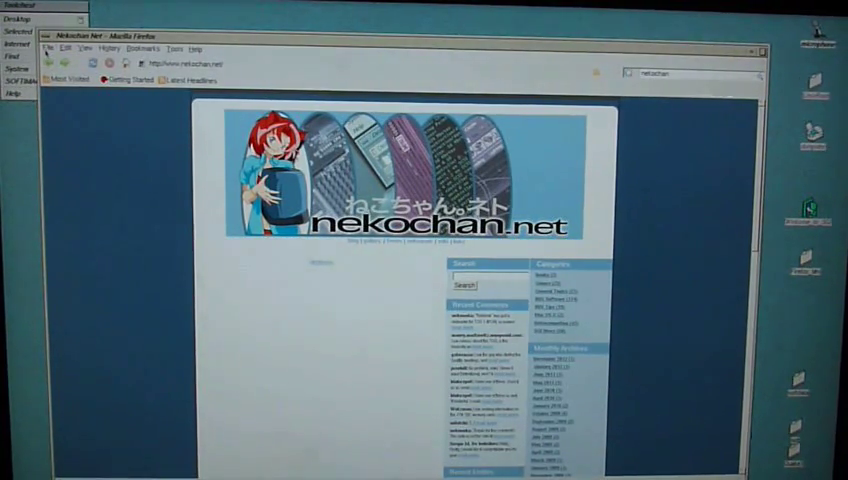
# - Open Firefox's File menu over the nekochan.net index page
pyautogui.click(53, 48)
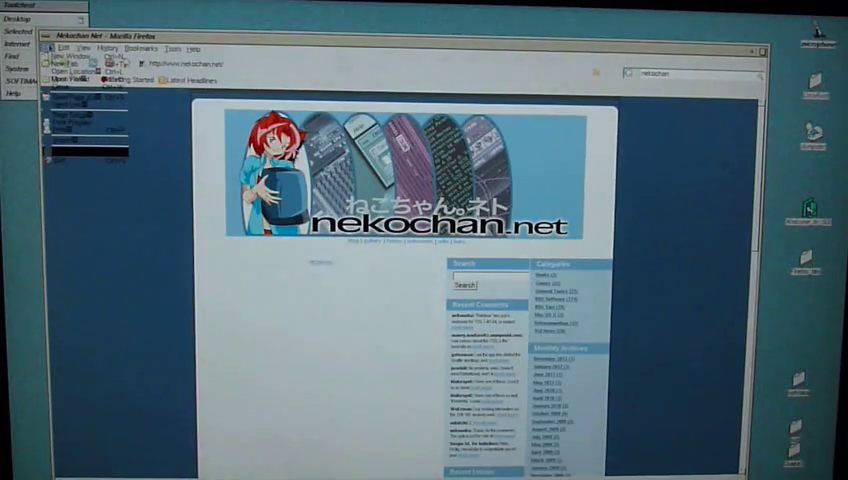